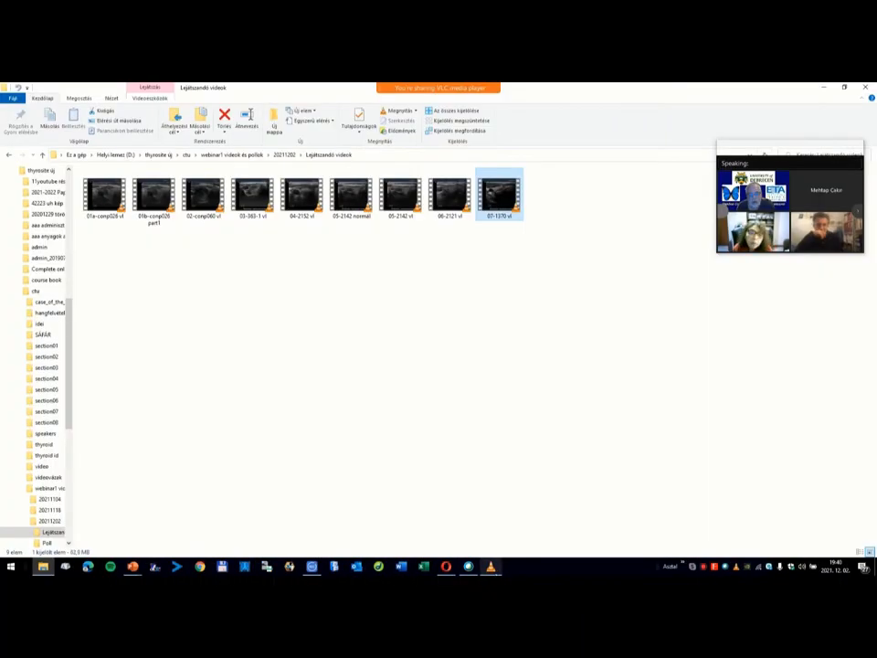
Play the 07-1370 thyroid ultrasound clip in VLC from File Explorer
double_click(500, 195)
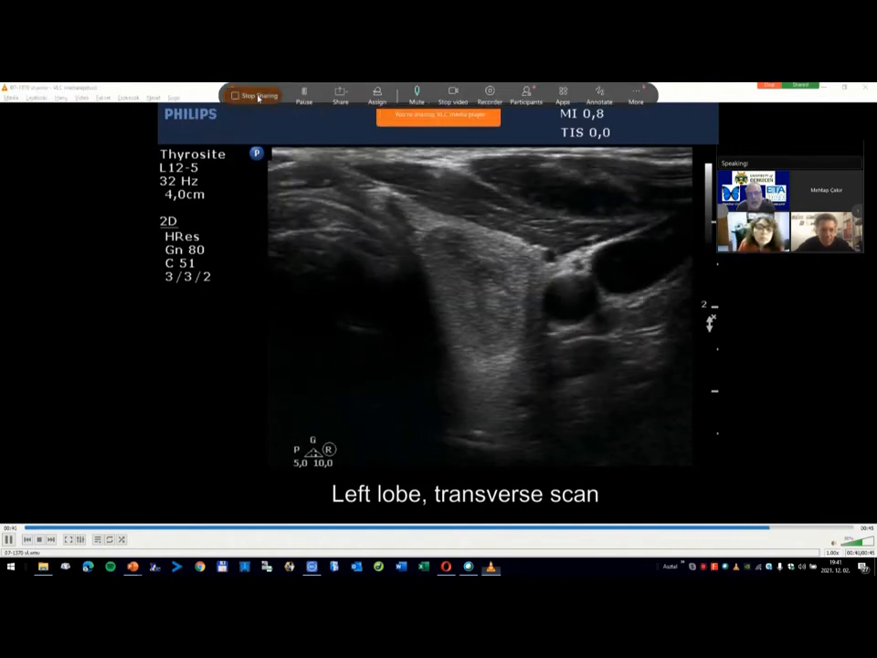
Stop sharing, save the previous poll results, and open the TIRADS taller-than-wide poll
left_click(252, 95)
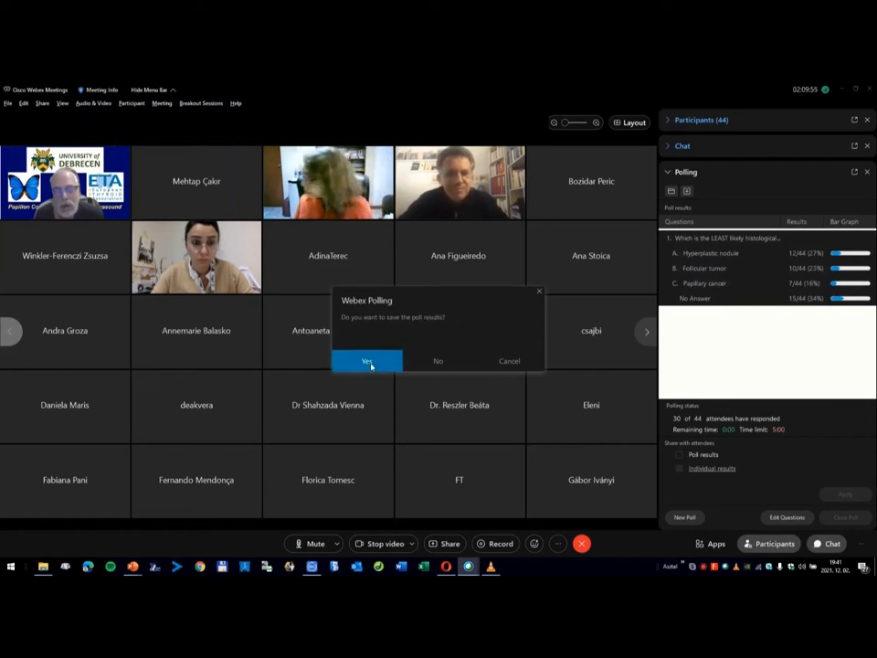
left_click(367, 360)
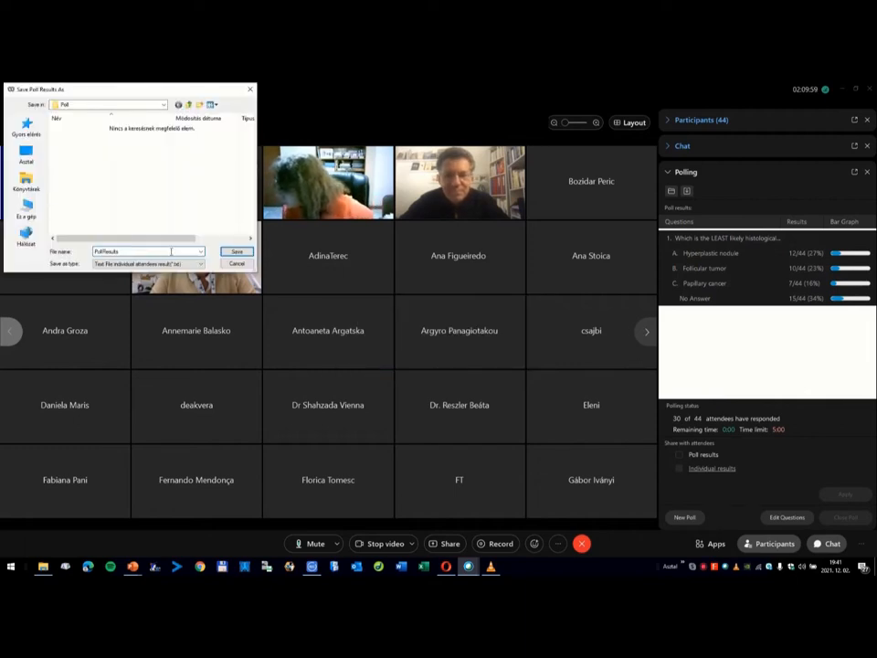
left_click(236, 251)
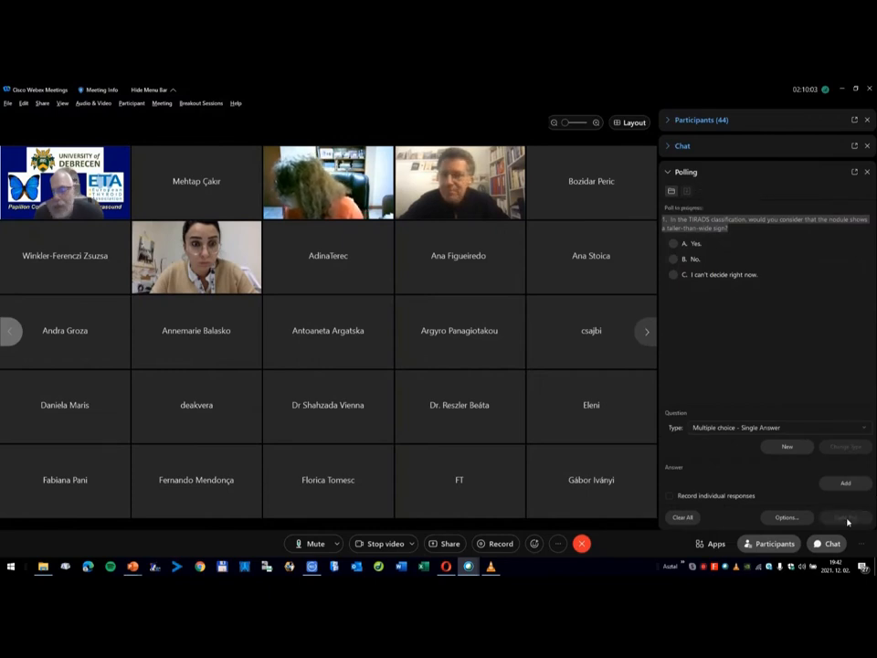
left_click(844, 517)
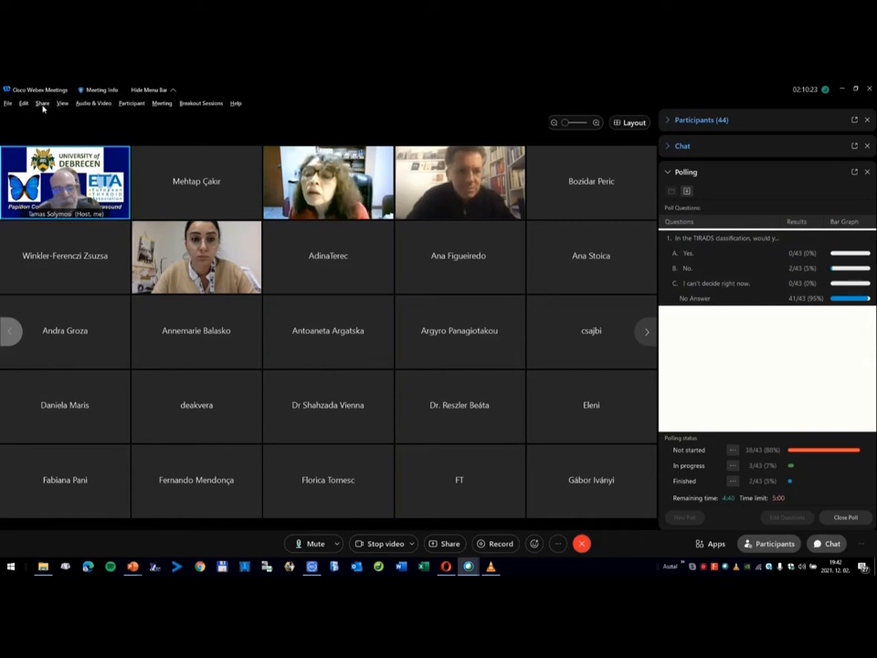
Share the VLC media player window showing the left lobe scan in Webex
left_click(449, 542)
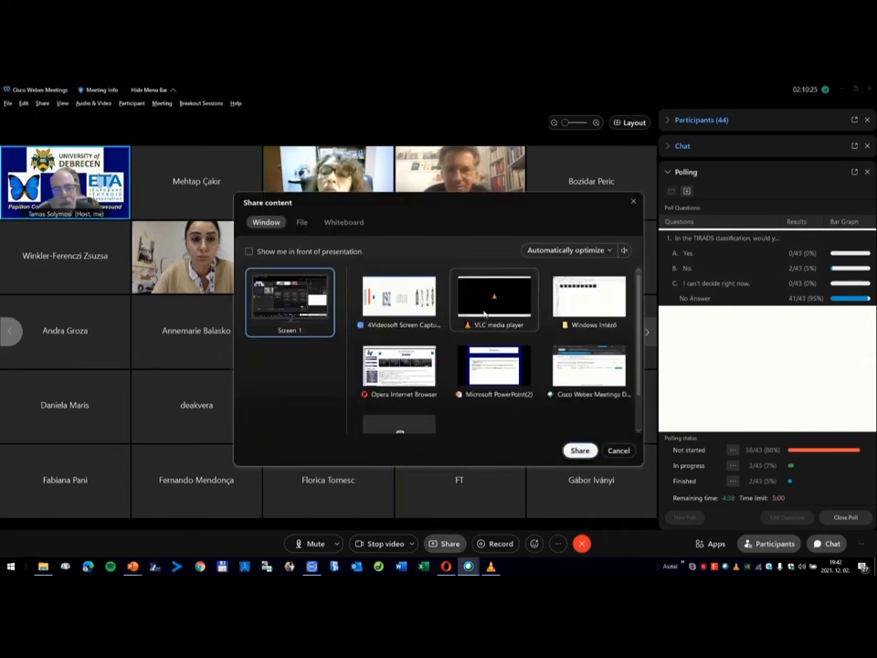
left_click(579, 449)
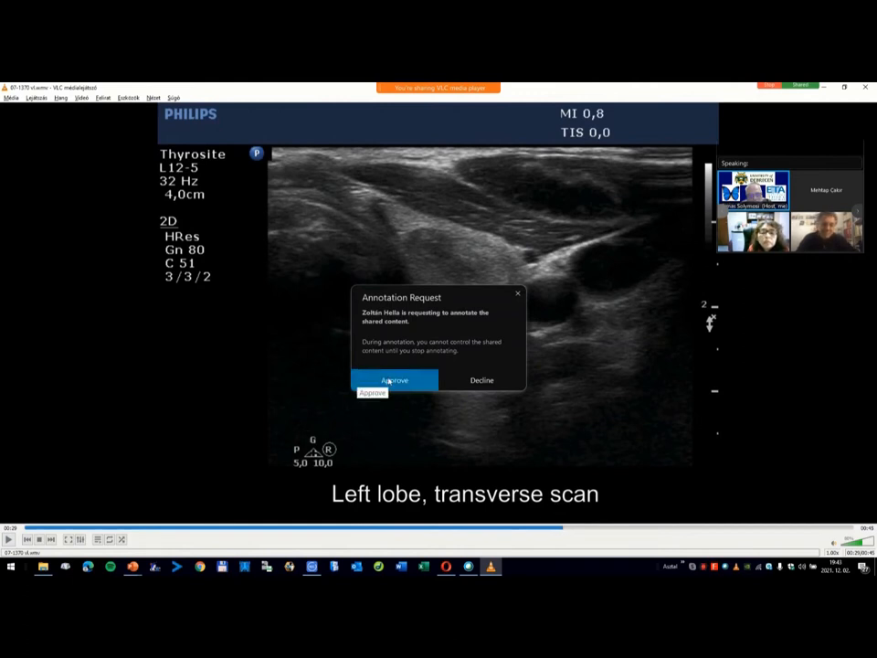
left_click(395, 380)
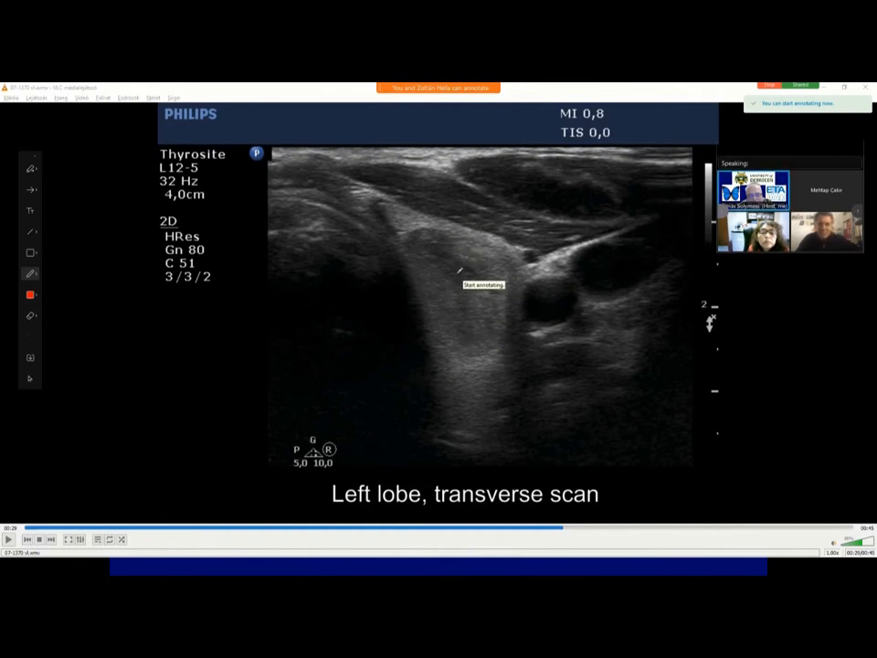
mouse_move(449, 290)
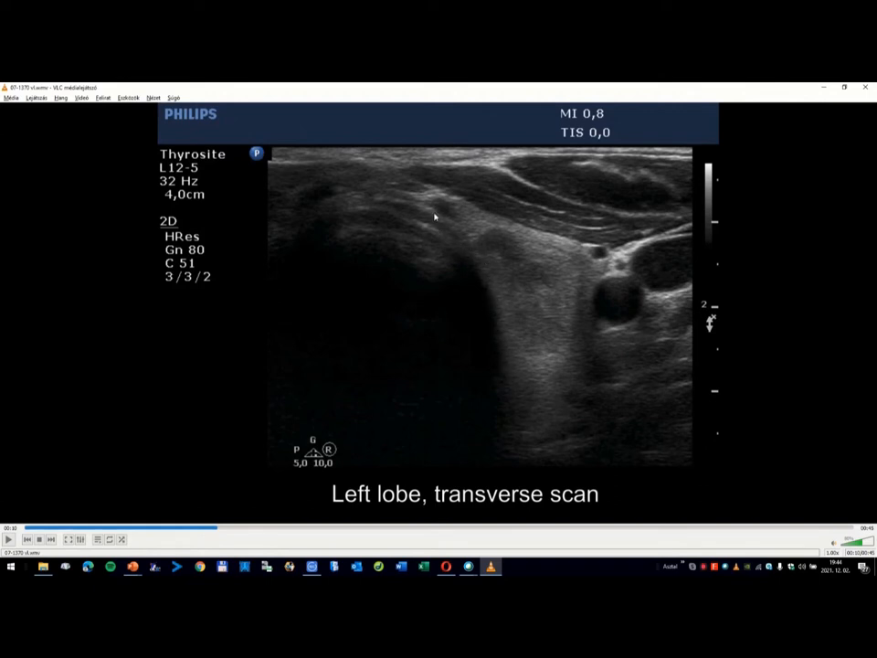
mouse_move(483, 288)
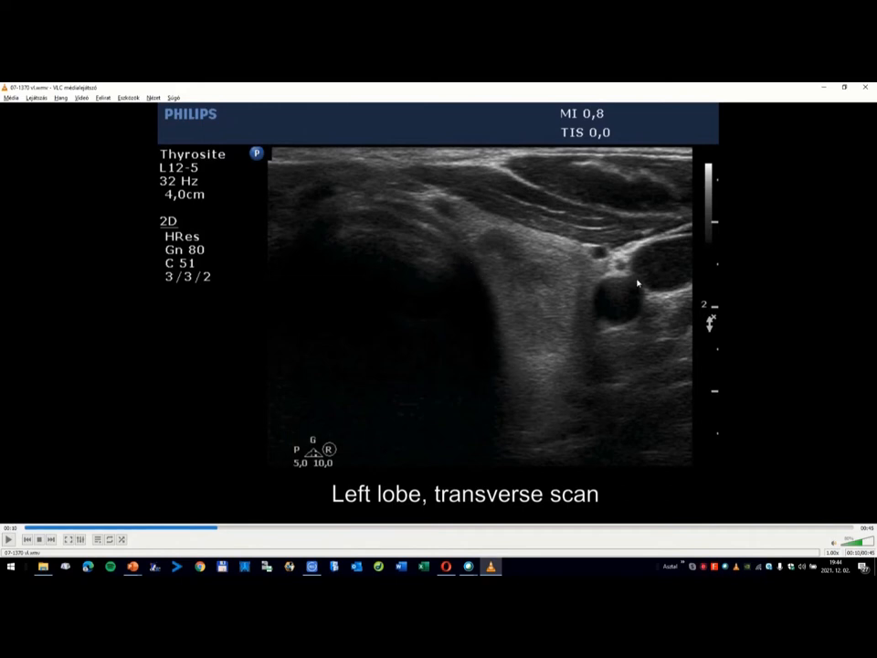
mouse_move(592, 308)
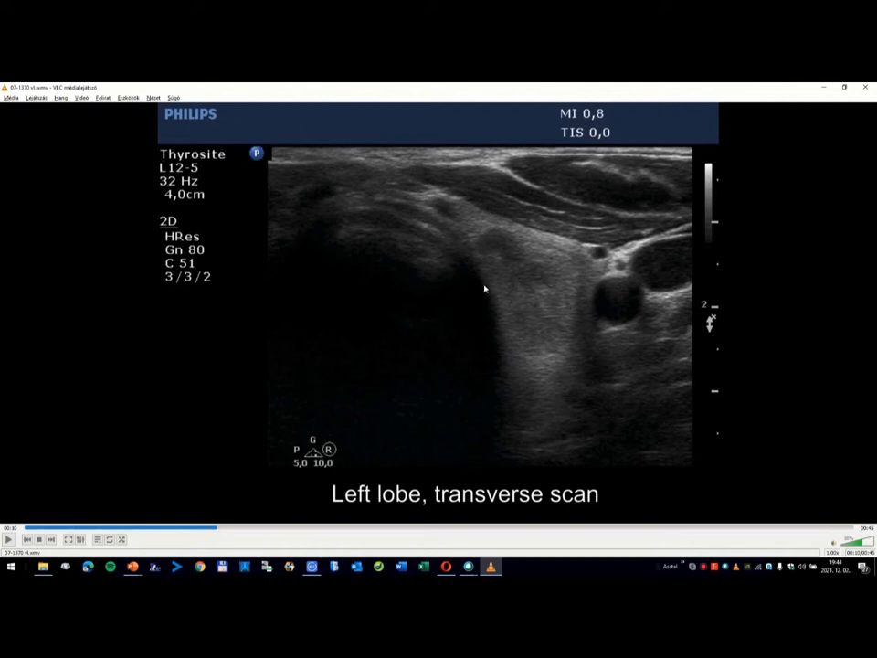
mouse_move(661, 278)
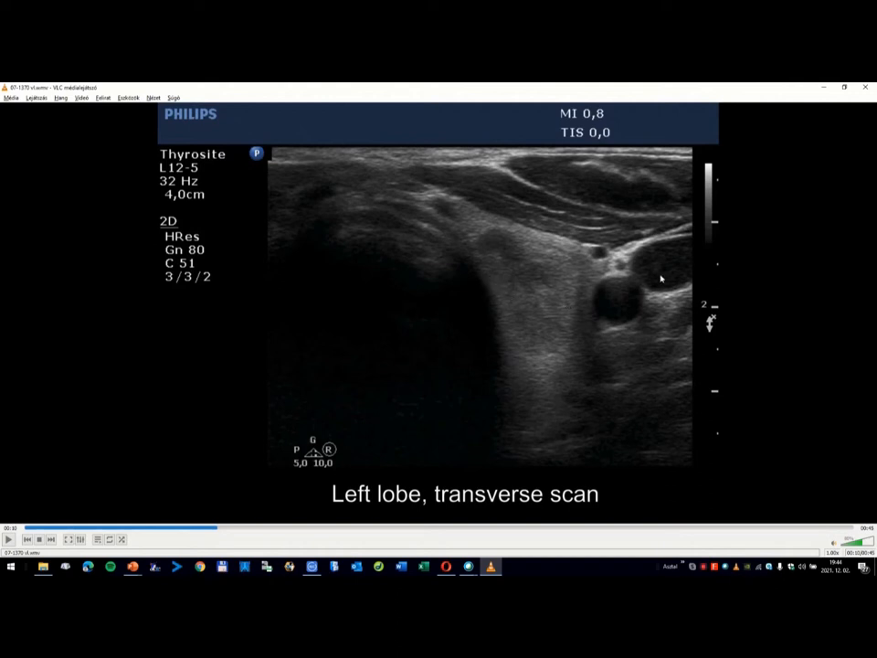
mouse_move(522, 270)
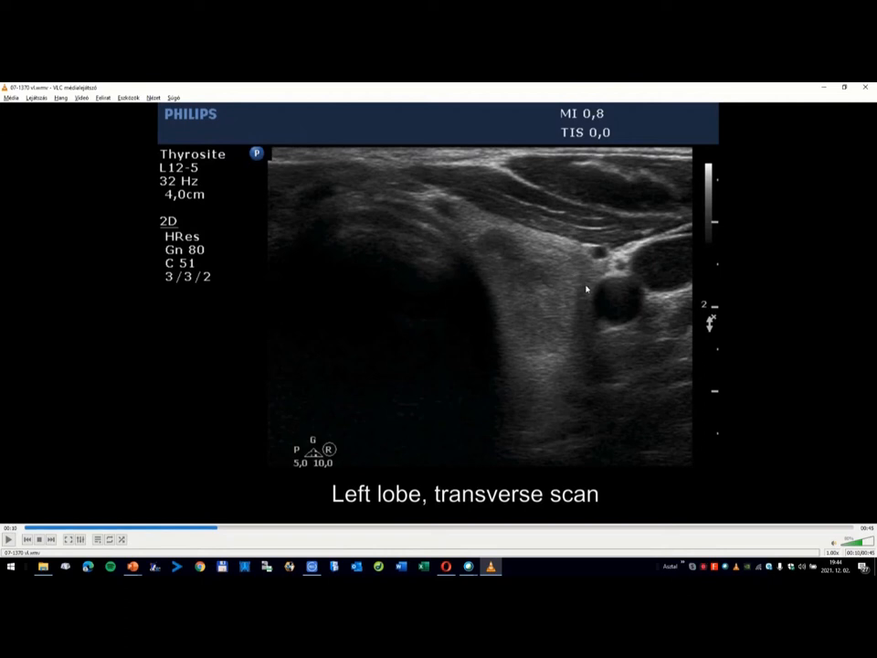
mouse_move(532, 342)
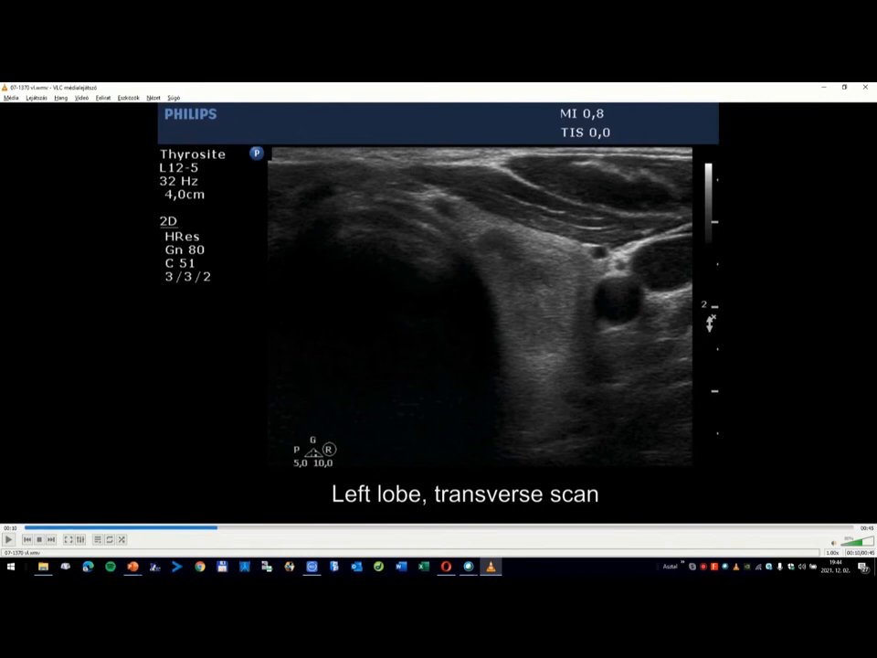
mouse_move(509, 221)
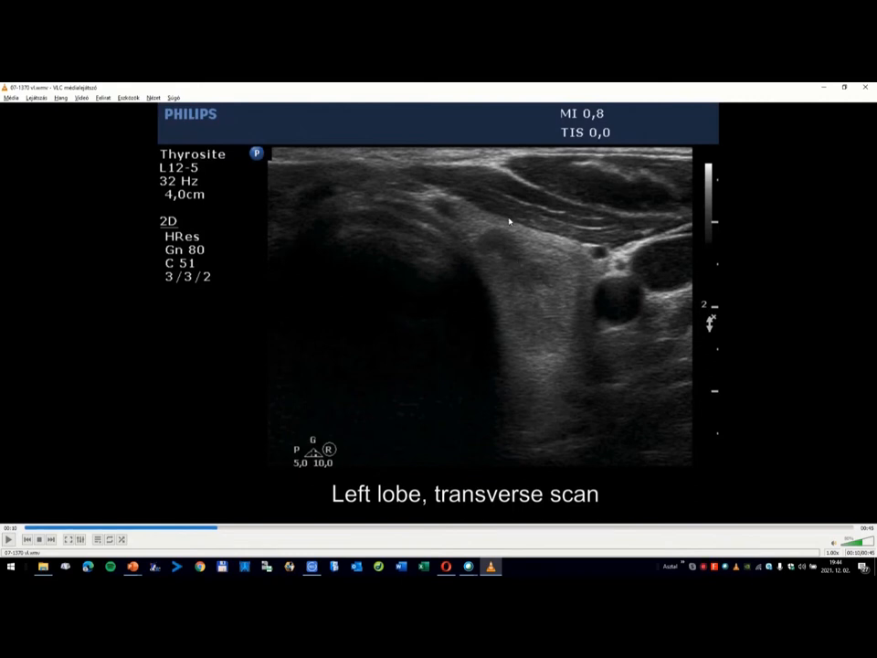
mouse_move(547, 363)
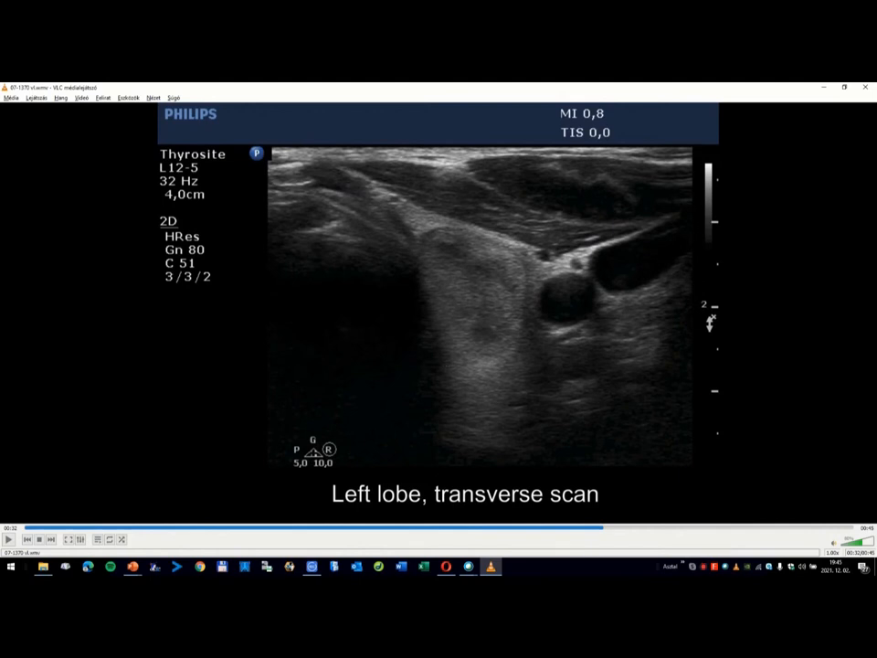
mouse_move(746, 376)
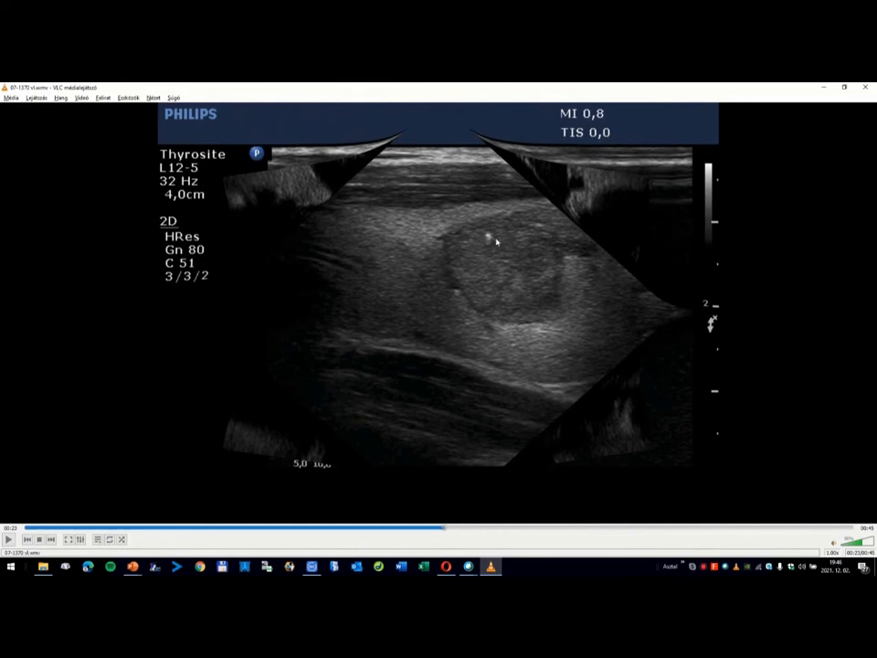
mouse_move(257, 542)
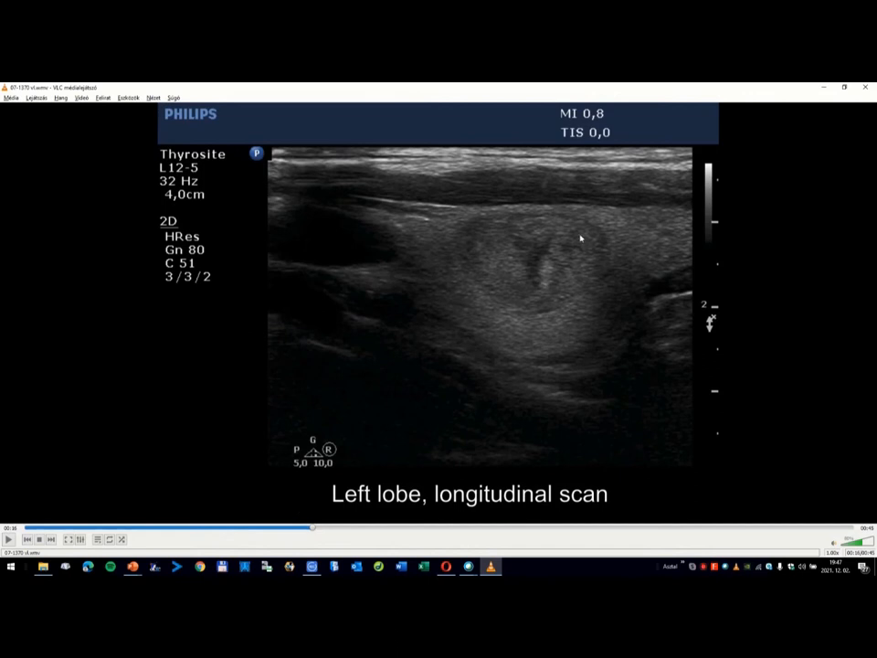
mouse_move(549, 330)
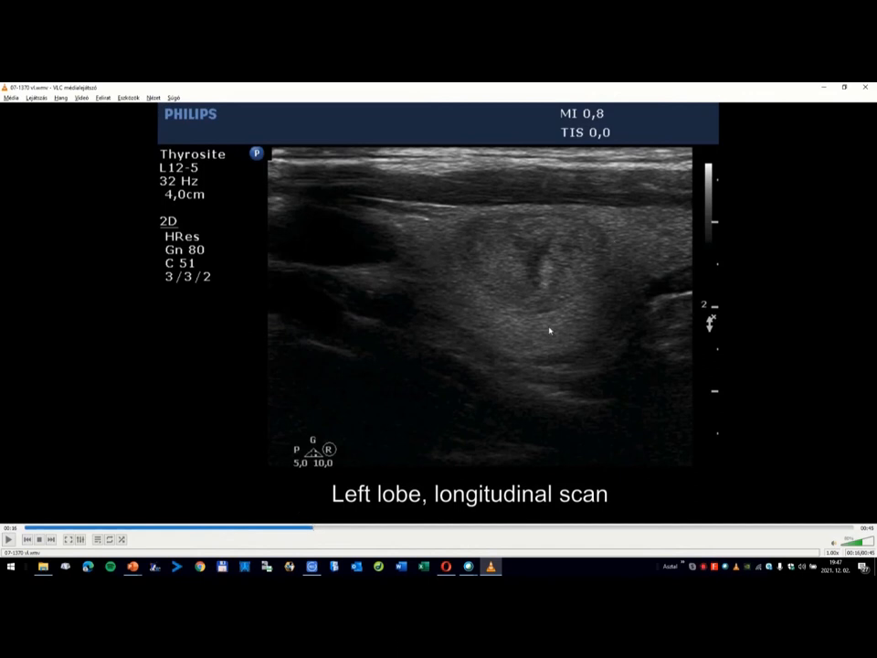
mouse_move(505, 214)
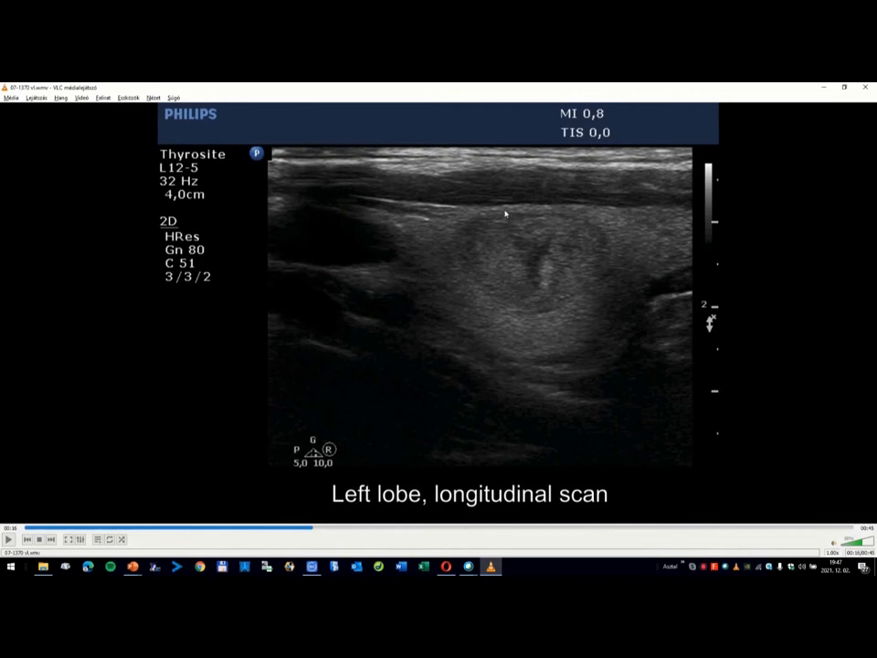
mouse_move(464, 262)
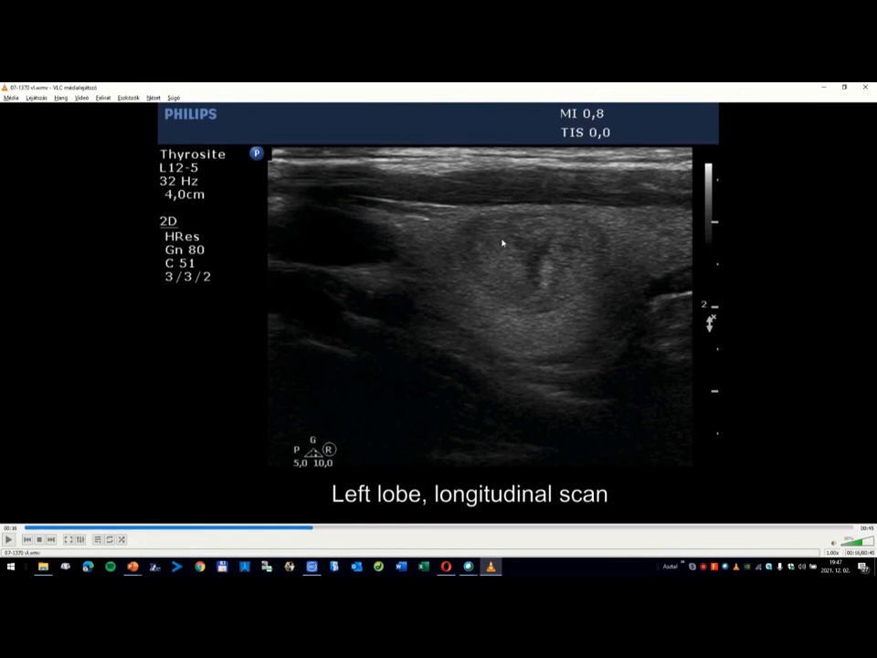
mouse_move(493, 217)
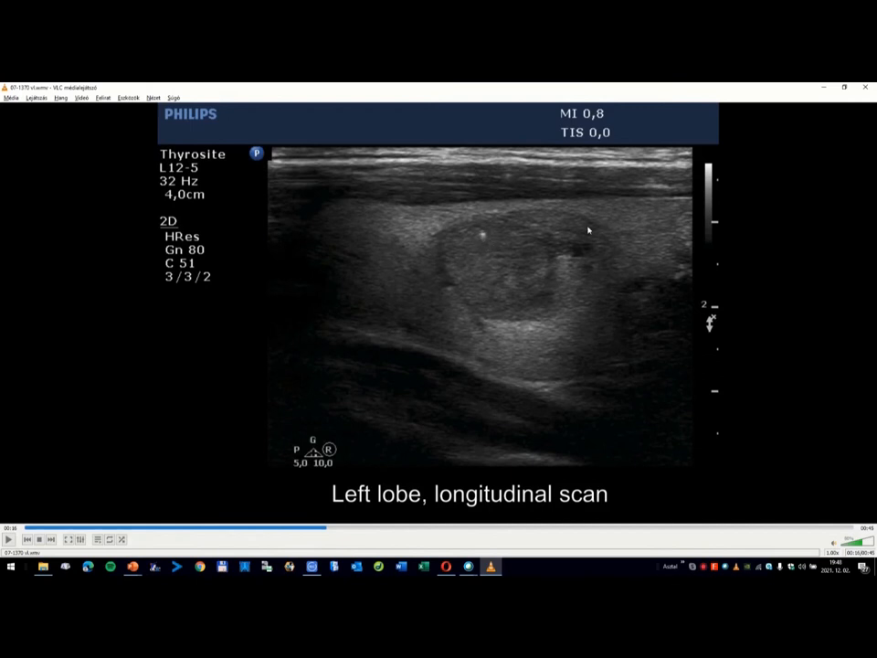
mouse_move(615, 310)
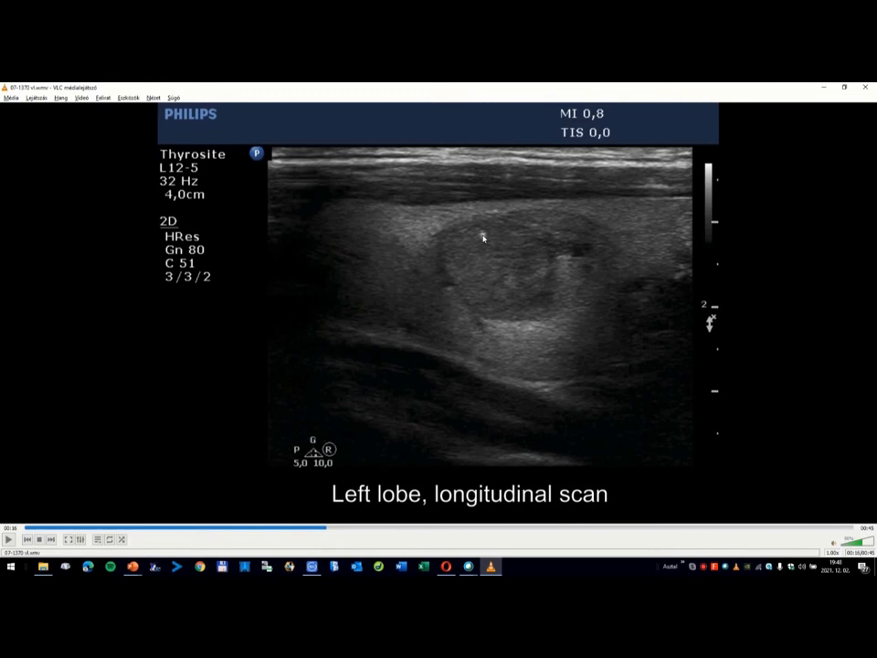
mouse_move(448, 257)
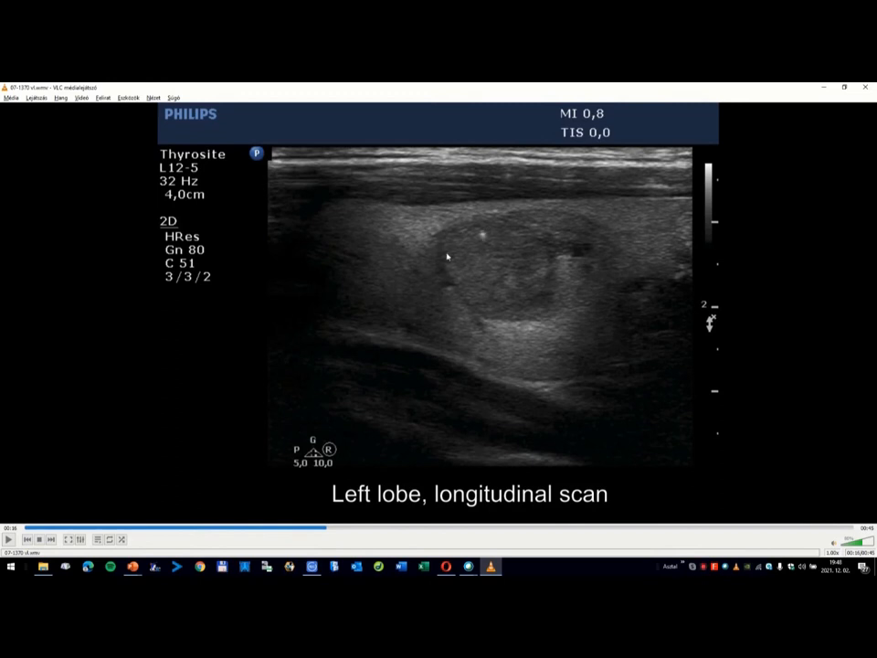
mouse_move(496, 236)
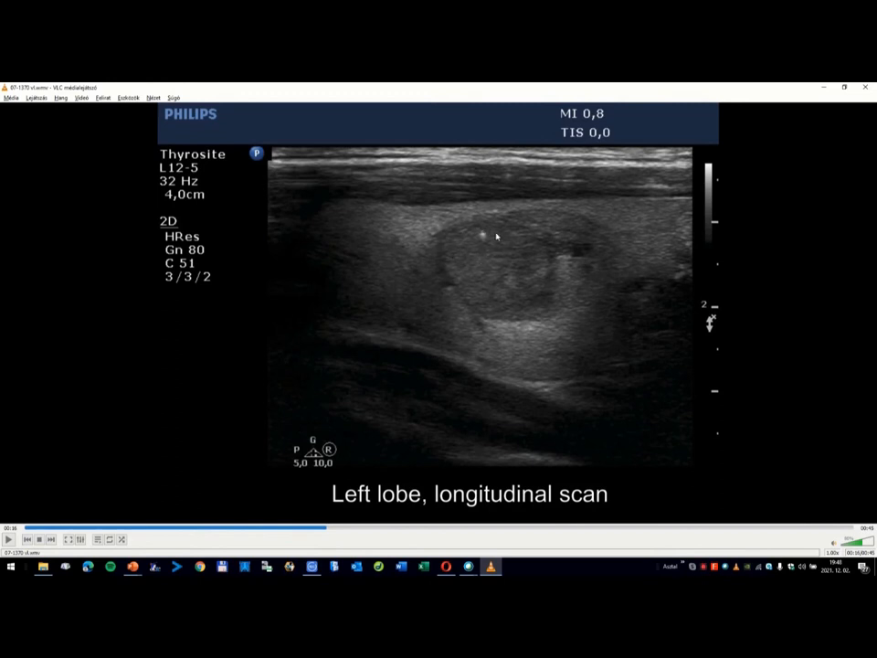
mouse_move(477, 252)
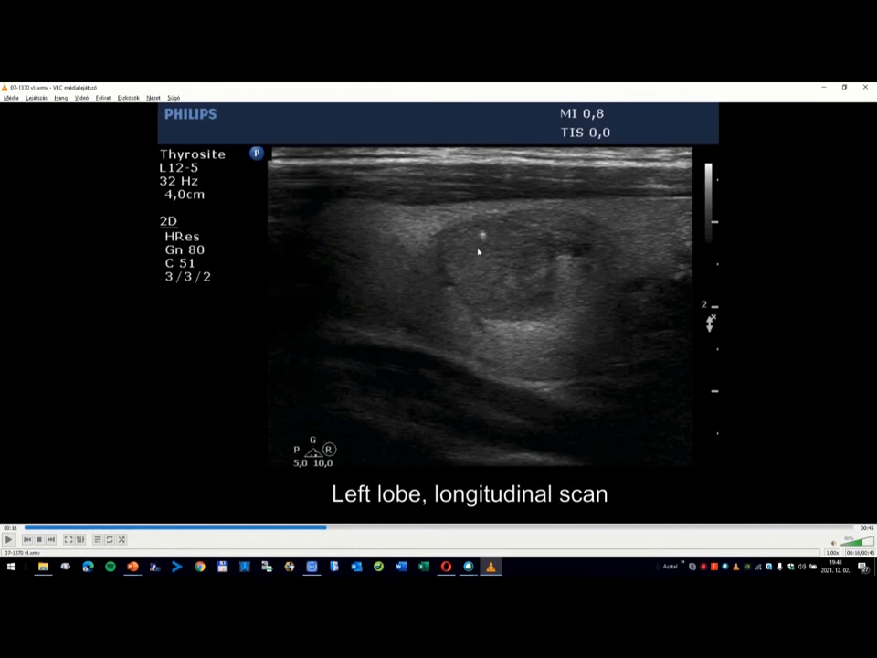
mouse_move(487, 237)
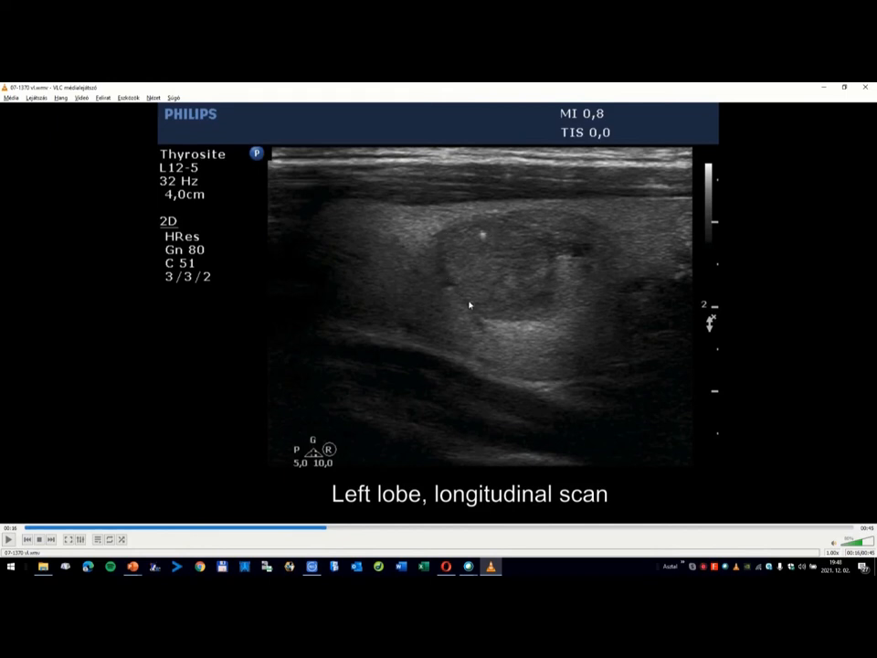
mouse_move(485, 238)
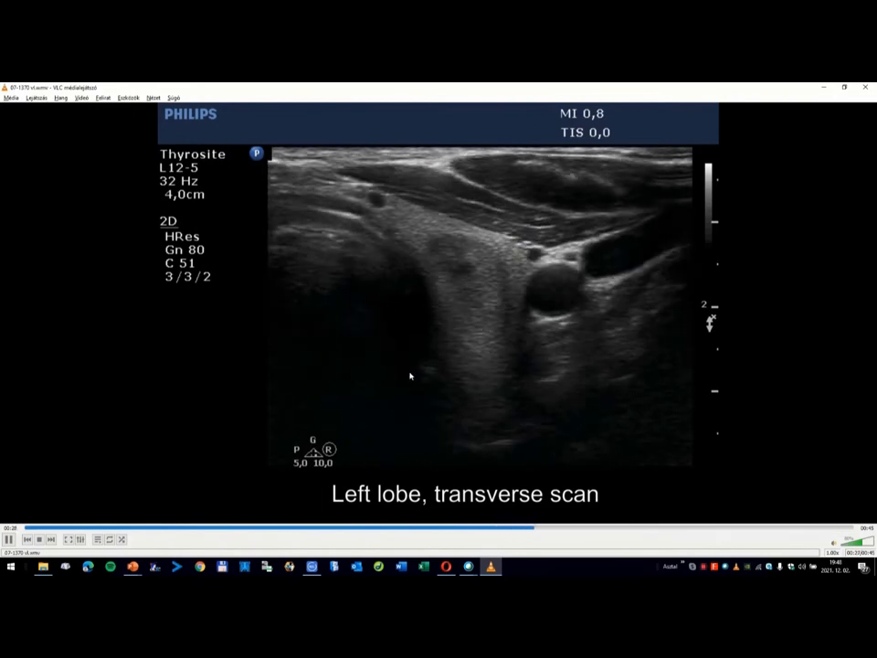
Resume the VLC clip up to the 'Left lobe, transverse scan' part
left_click(163, 527)
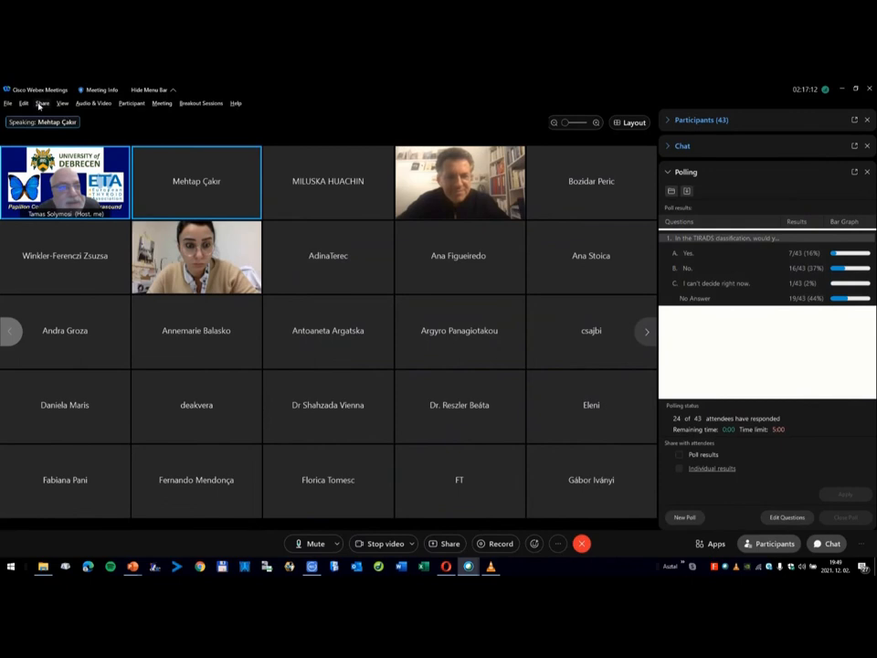
left_click(41, 103)
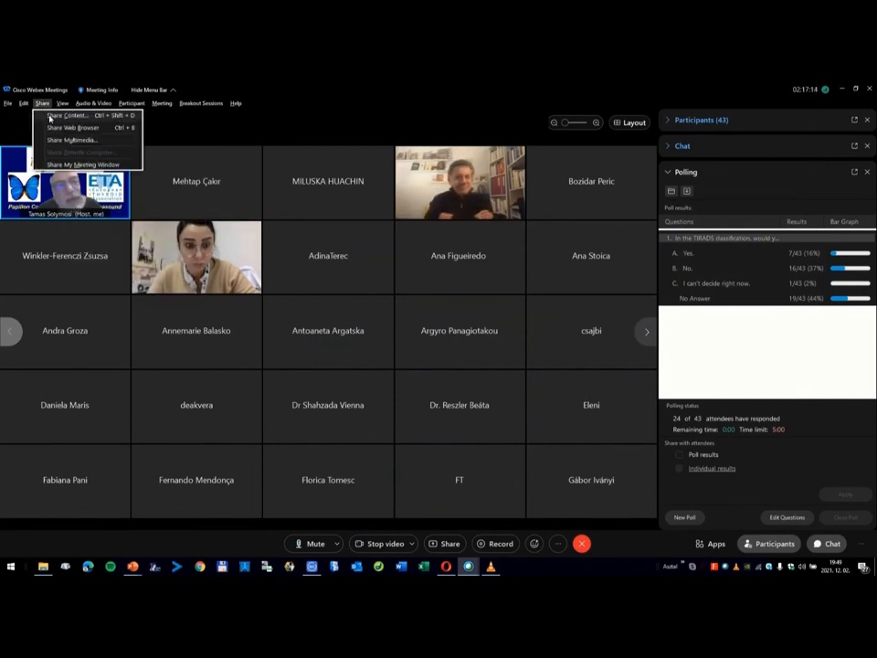
left_click(65, 116)
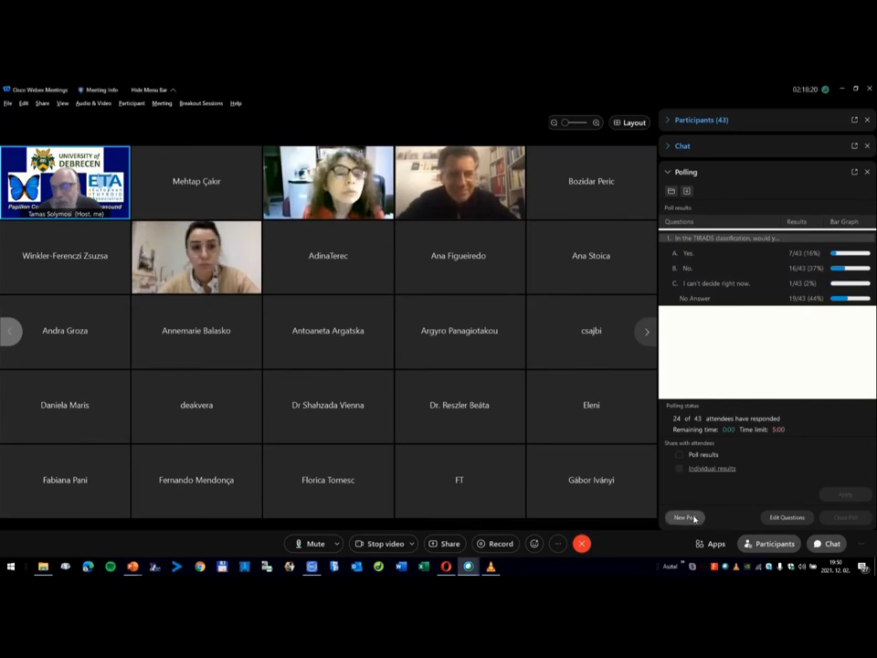
Begin a new poll in Webex, saving the previous poll's questions
left_click(684, 516)
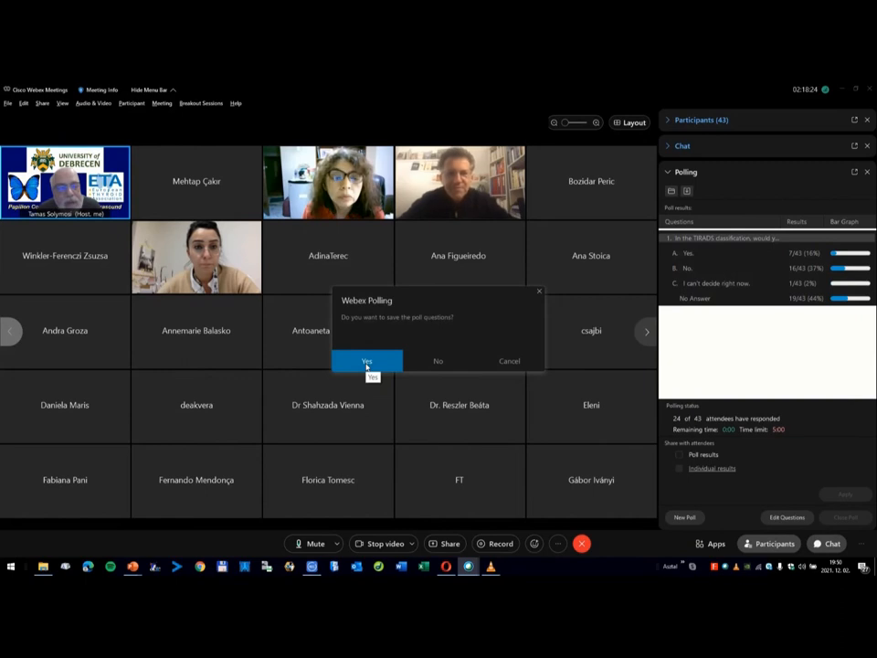
left_click(366, 361)
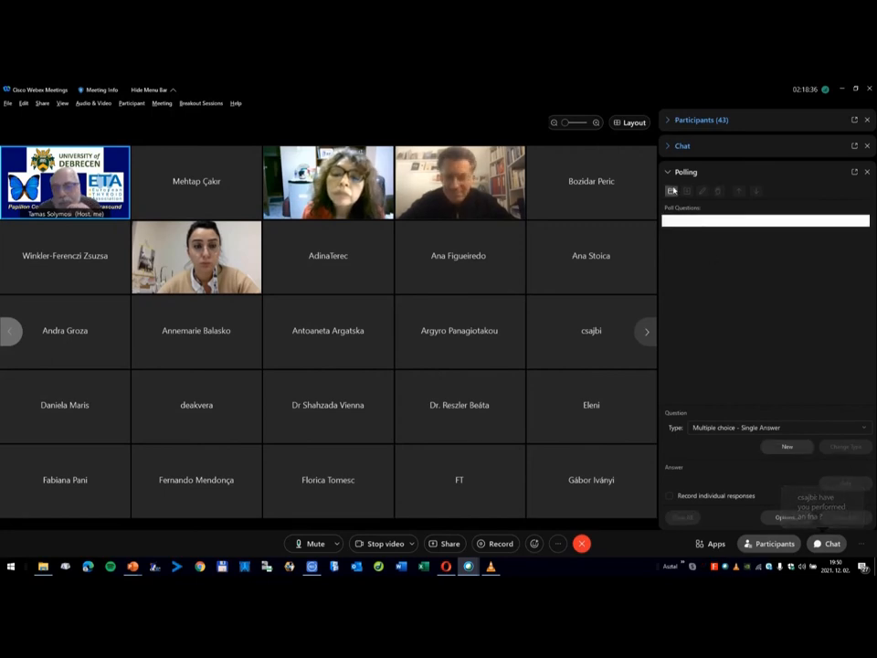
Open the saved 'Rating the webinar.atp' questionnaire in the poll editor
left_click(671, 191)
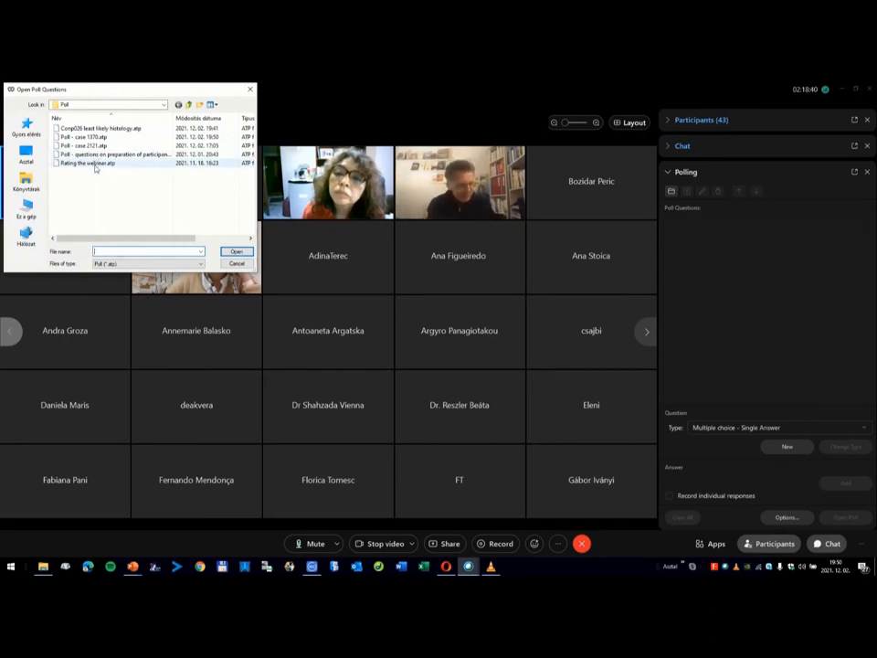
left_click(236, 251)
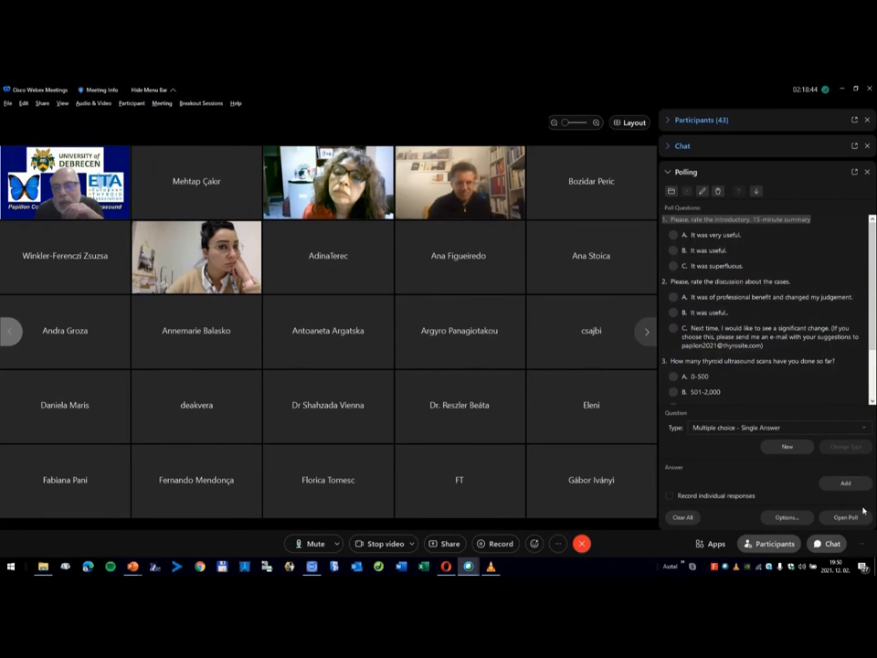
left_click(785, 517)
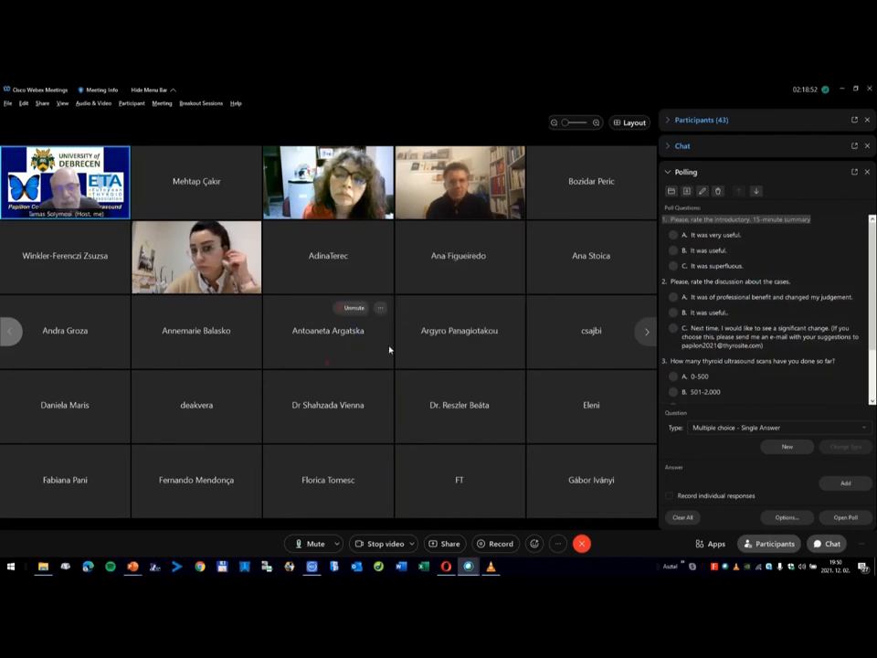
Open the webinar rating poll and collect answers from 31 of 42 attendees
left_click(845, 517)
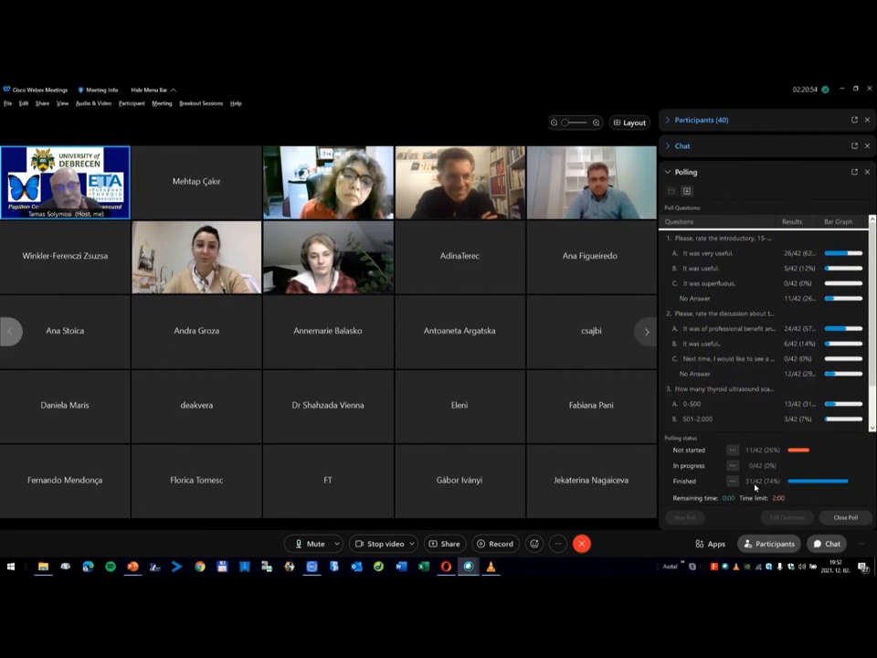
Switch to the thyrosite.com nodule borders case 2152 page
left_click(845, 517)
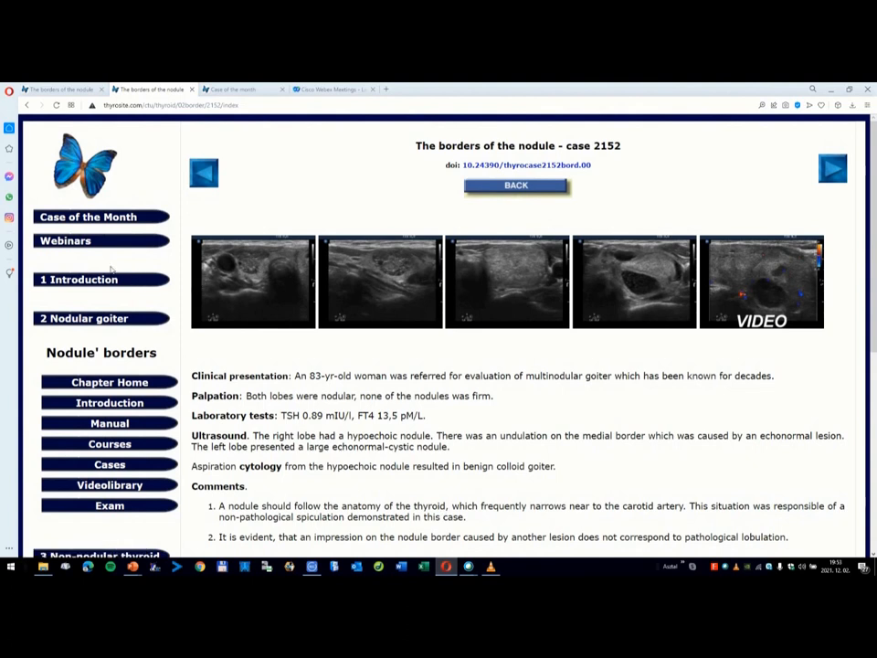
Go to Webinars, Type 2 Webinar, then the January 13 schedule on thyrosite.com
left_click(65, 240)
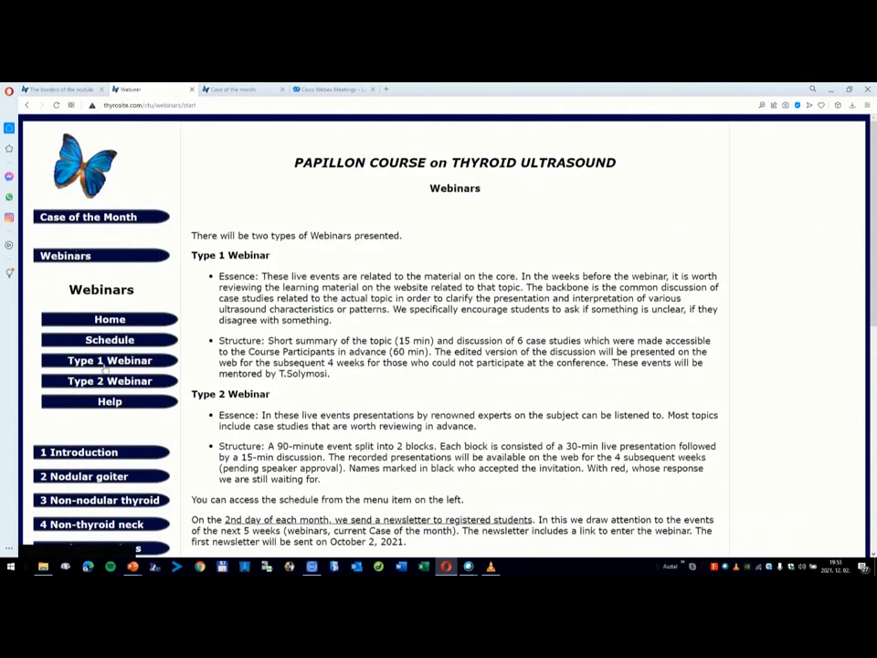
left_click(109, 381)
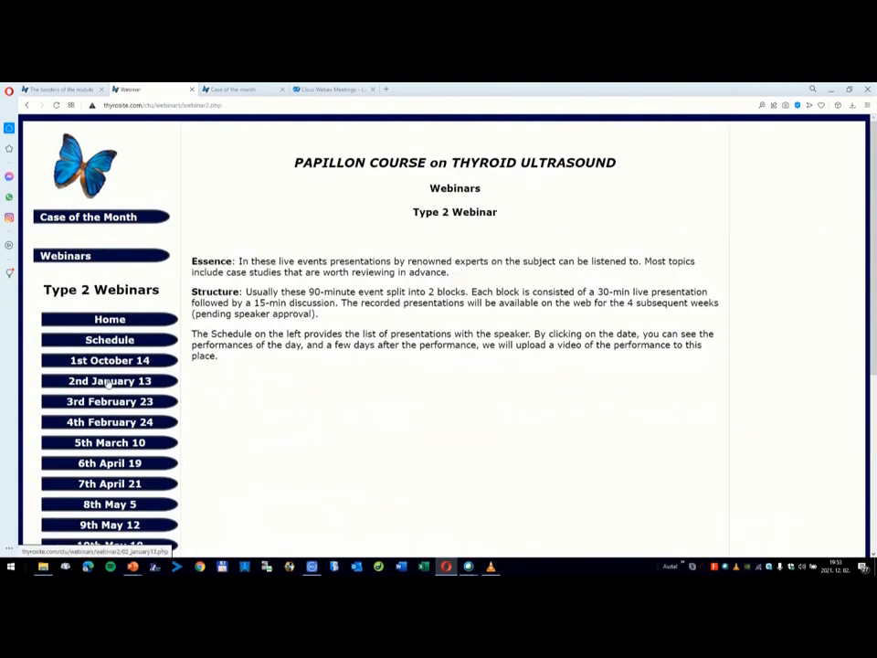
left_click(109, 380)
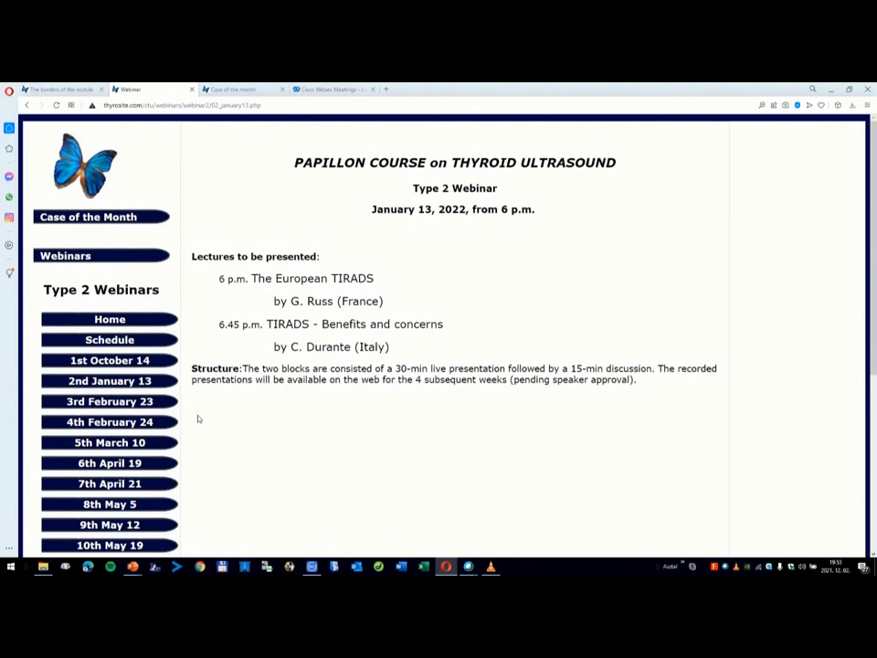
mouse_move(265, 398)
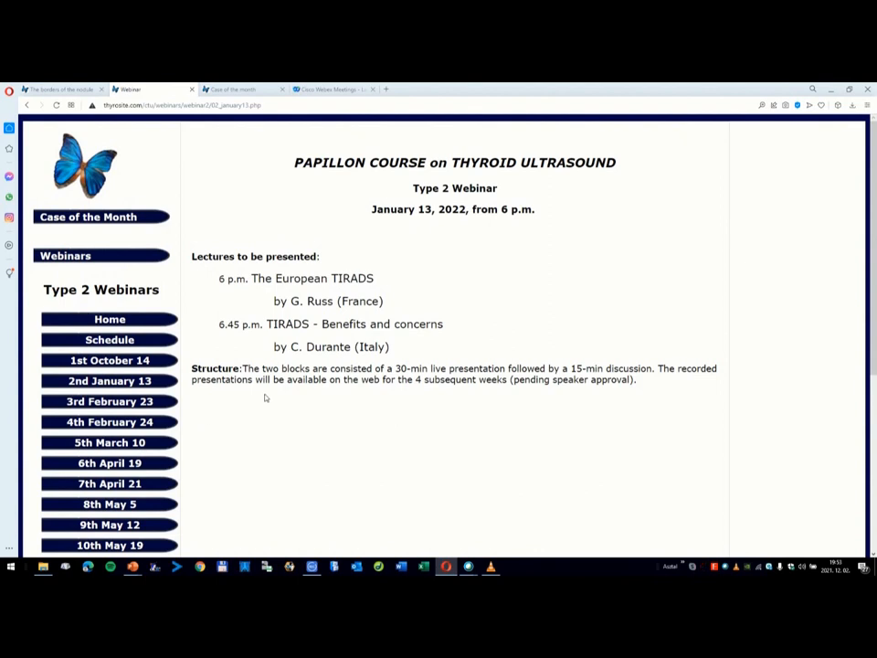
mouse_move(468, 515)
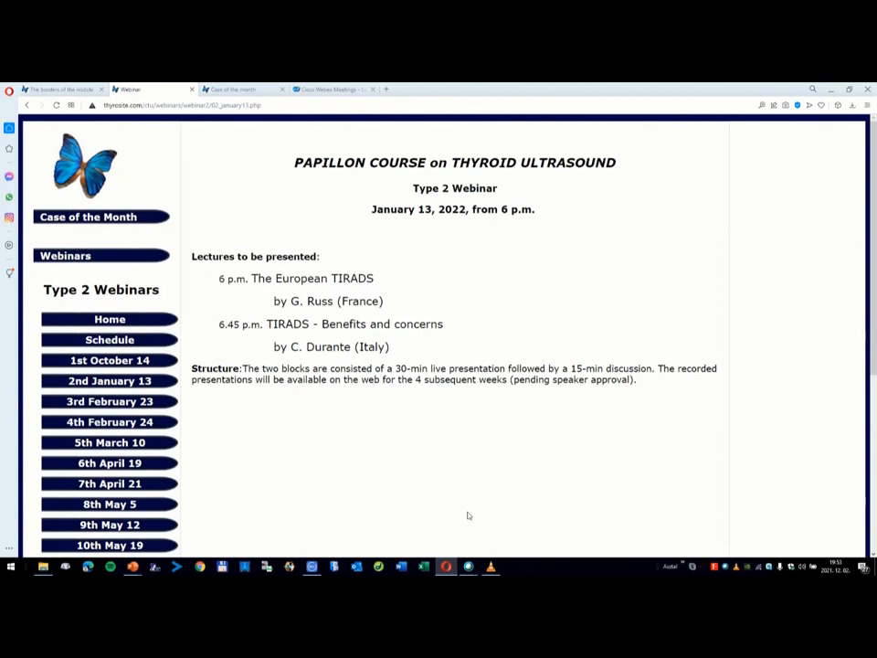
mouse_move(411, 470)
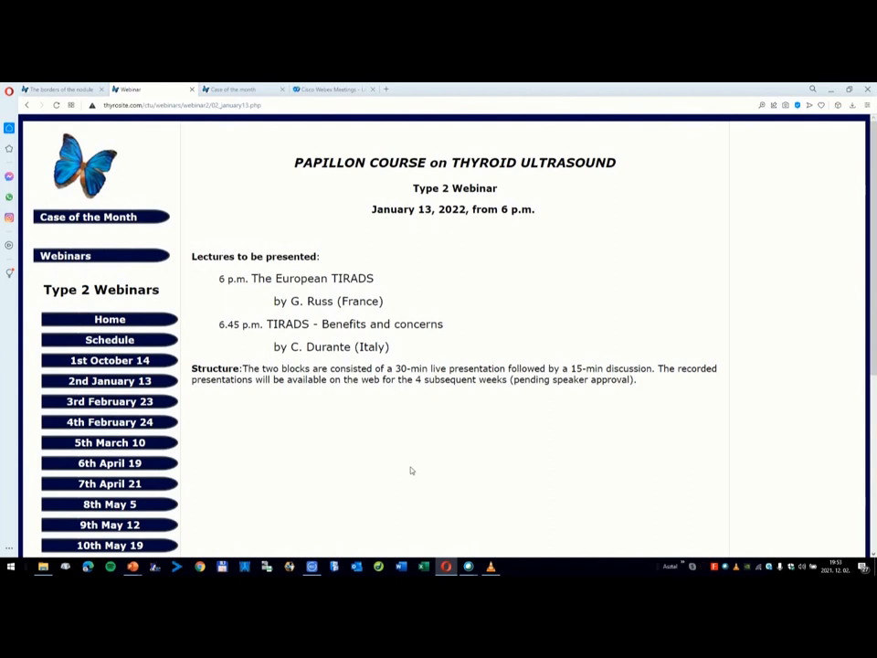